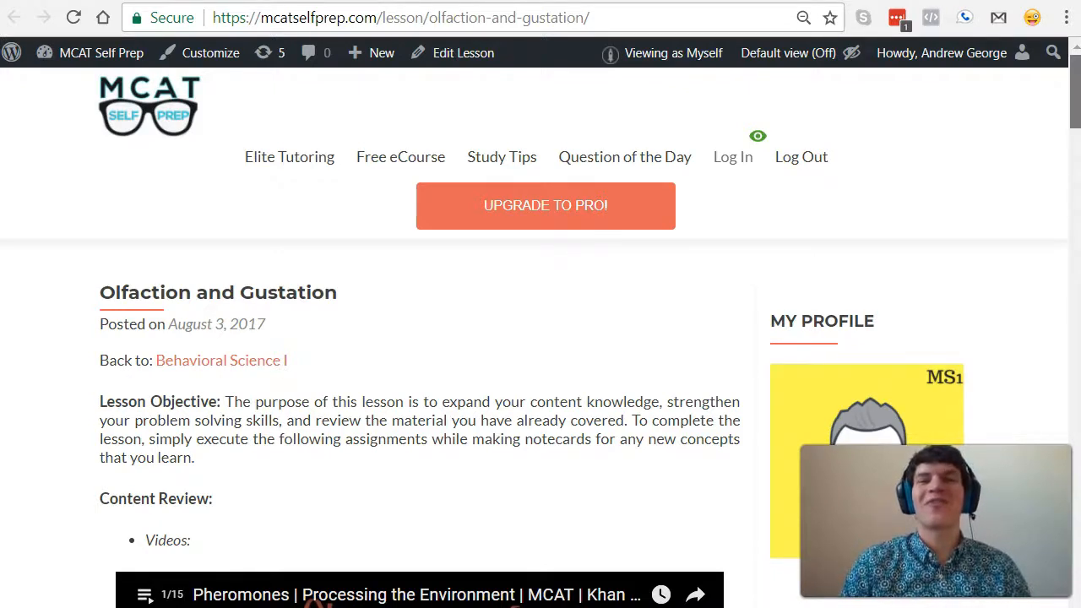
# Scroll past Content Review to the taste-sensing flashcard, question 21/60
pyautogui.scroll(-3)
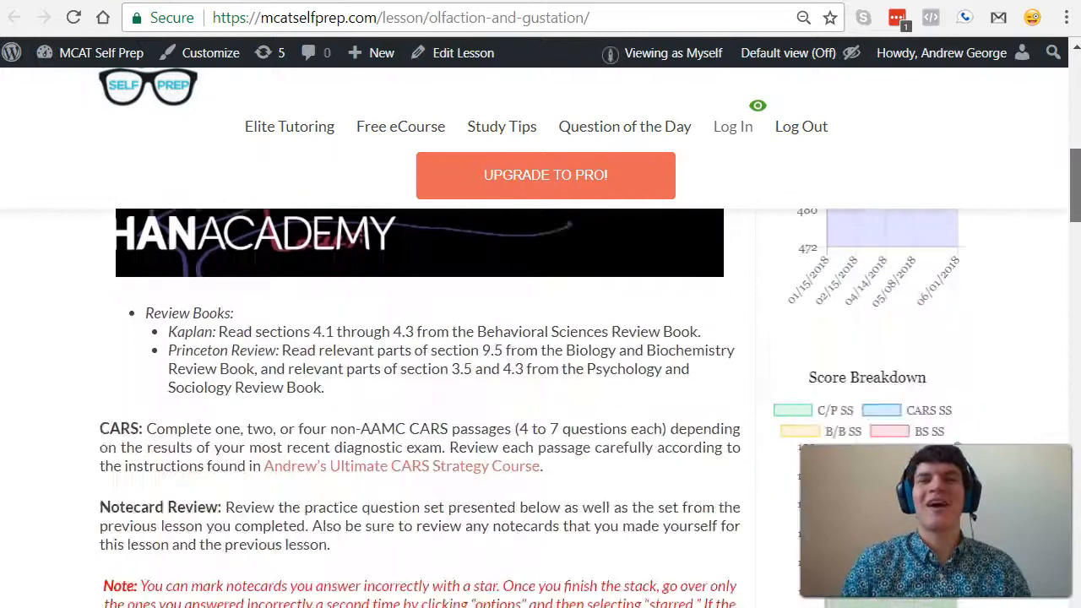
pyautogui.scroll(-3)
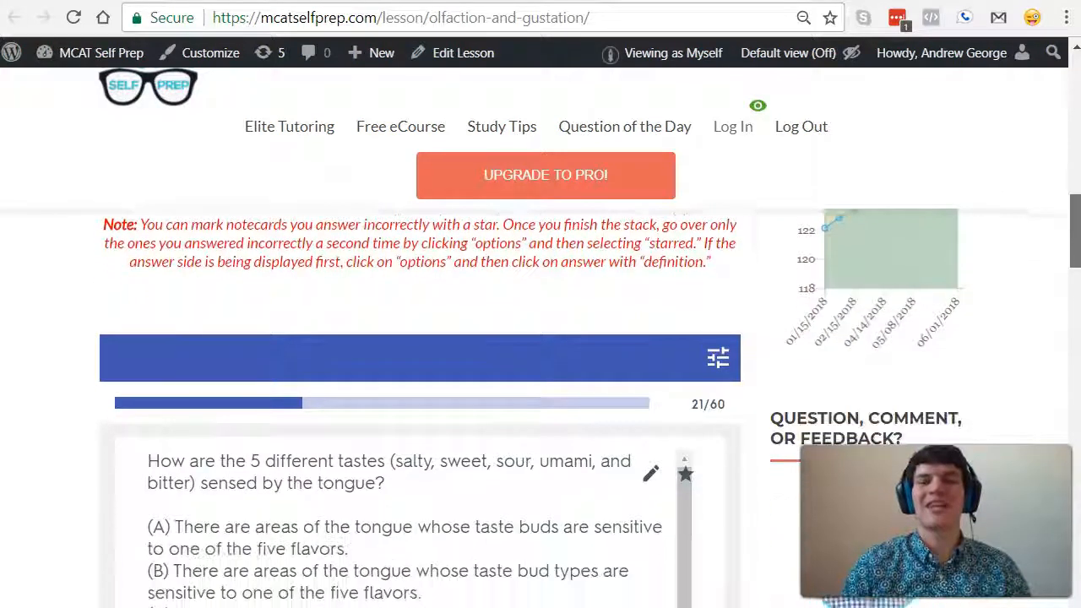
pyautogui.scroll(-3)
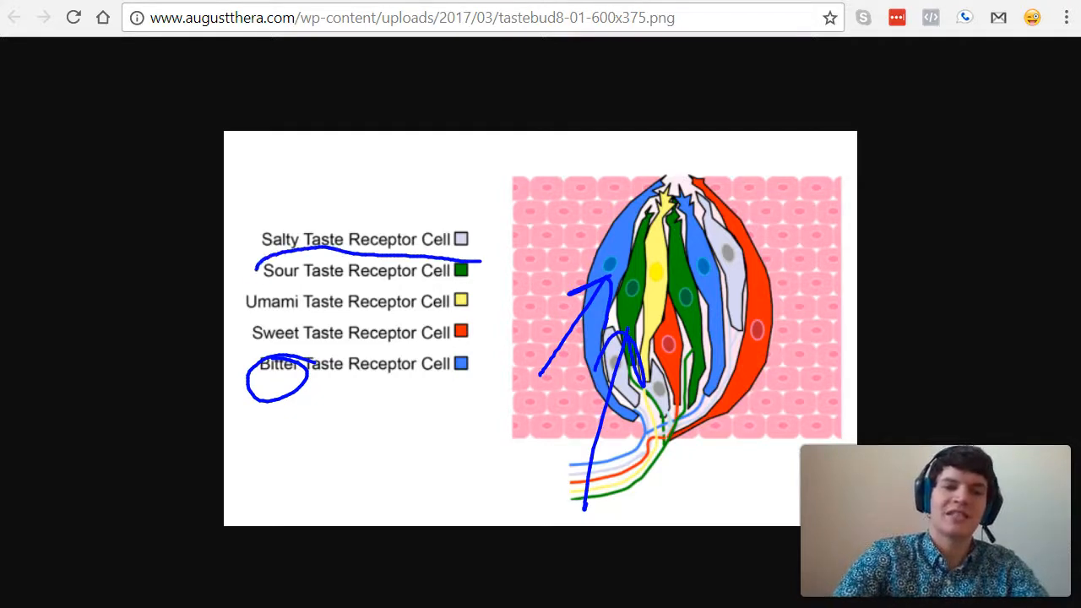
# Draw an arrow pointing at the receptor cells in the taste bud diagram
pyautogui.moveTo(261, 270); pyautogui.dragTo(473, 271)
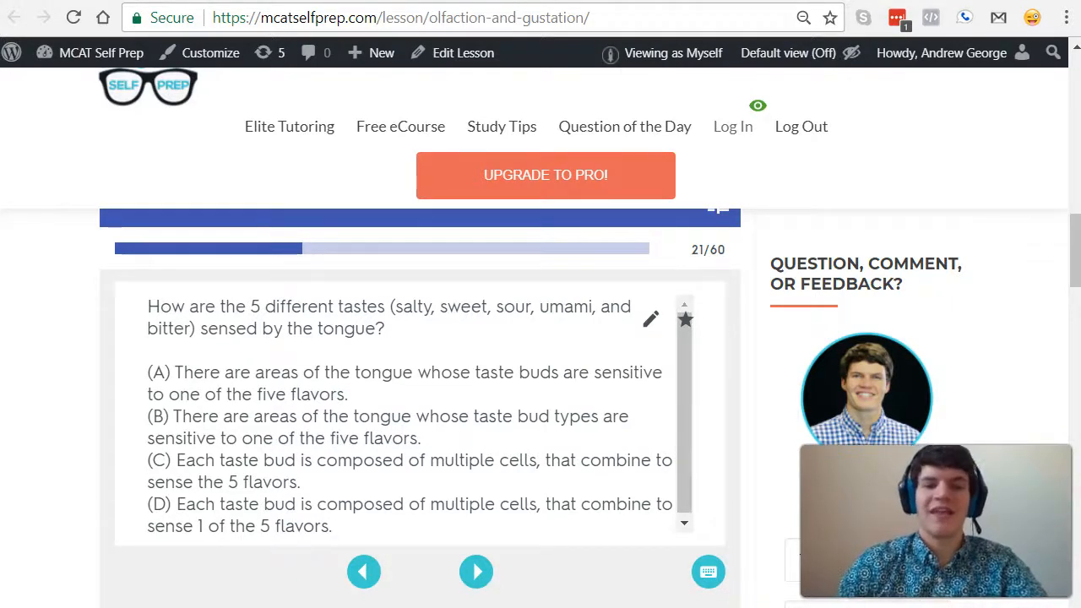
# Mark answer choice (A) on the tongue-taste card as eliminated
pyautogui.click(161, 382)
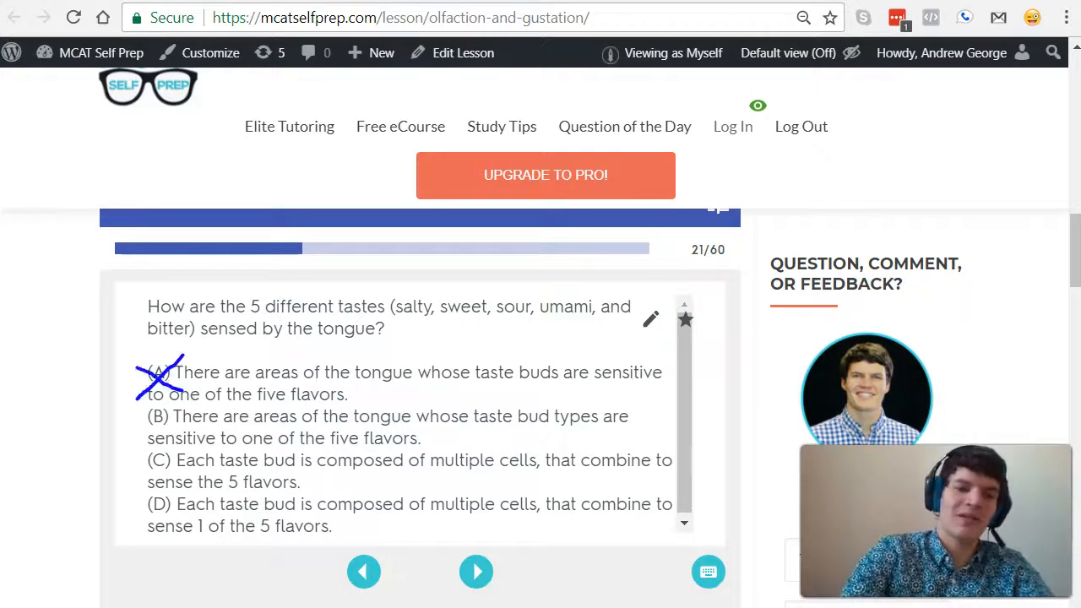